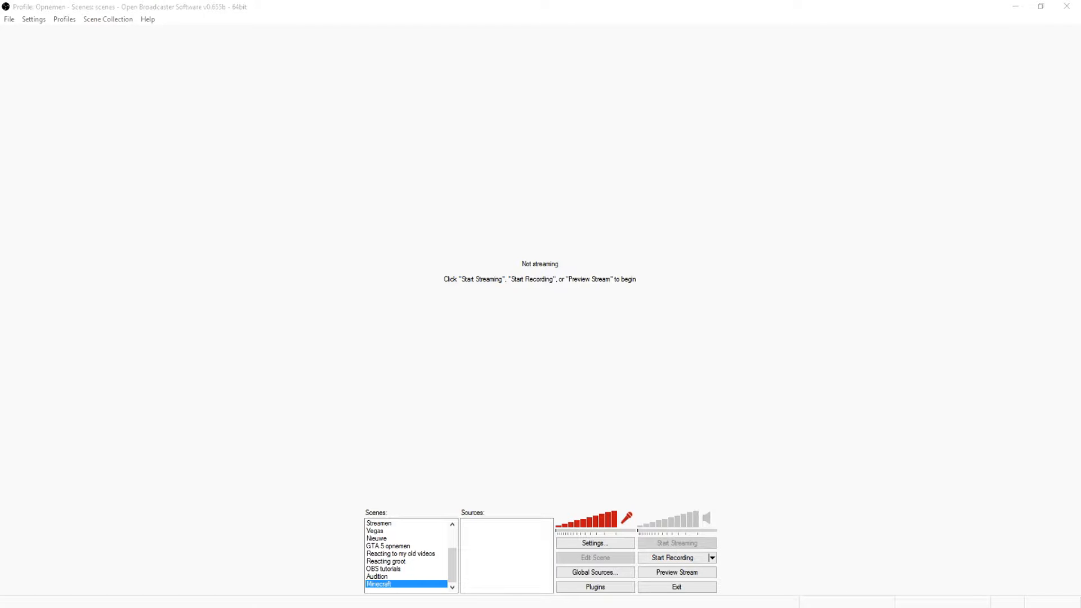
mouse_move(847, 514)
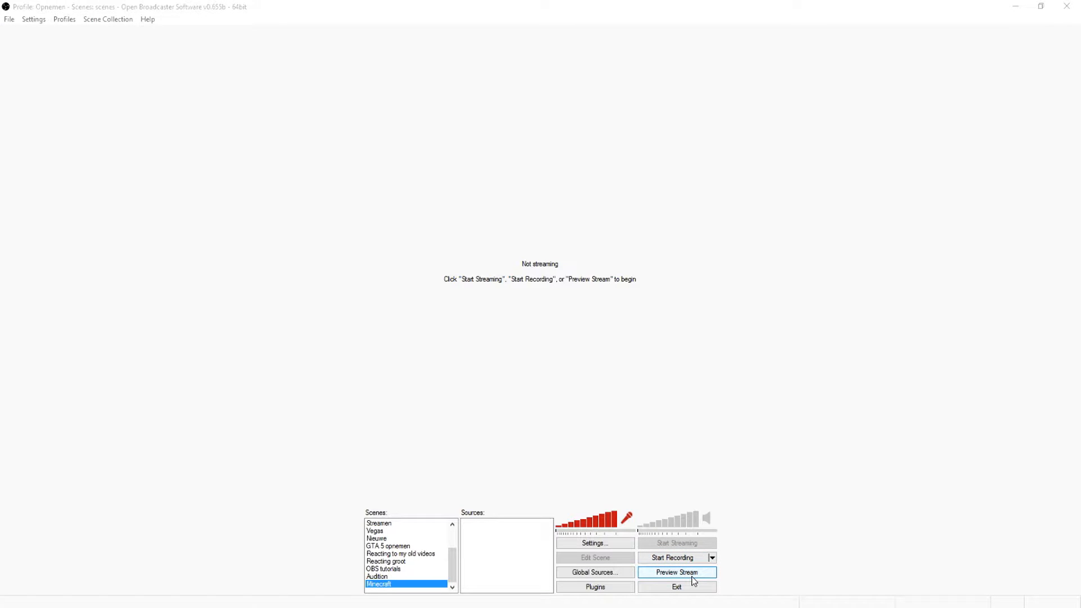
mouse_move(711, 525)
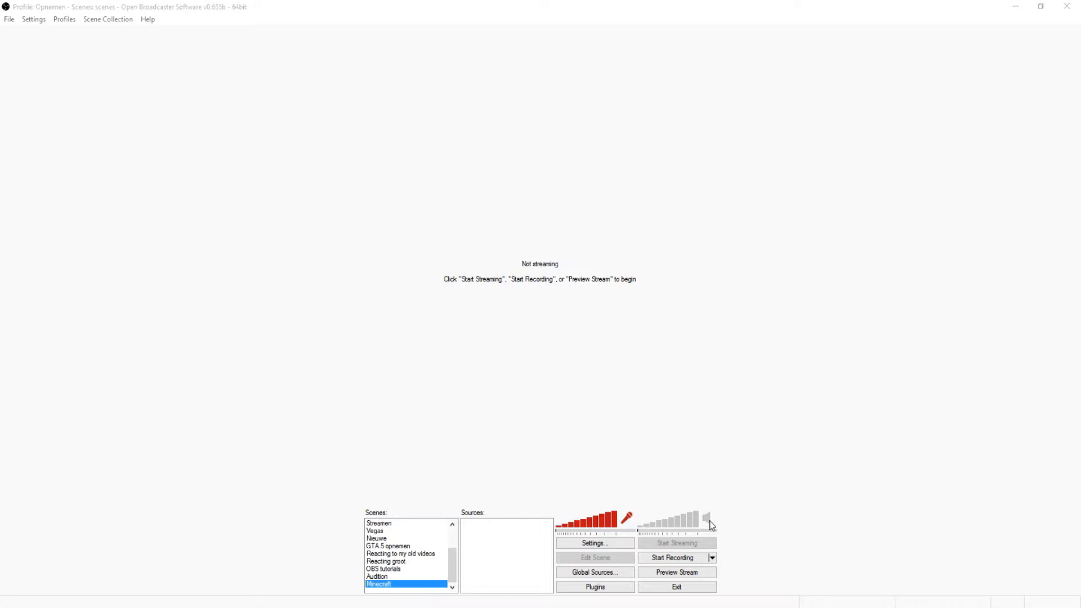
mouse_move(447, 604)
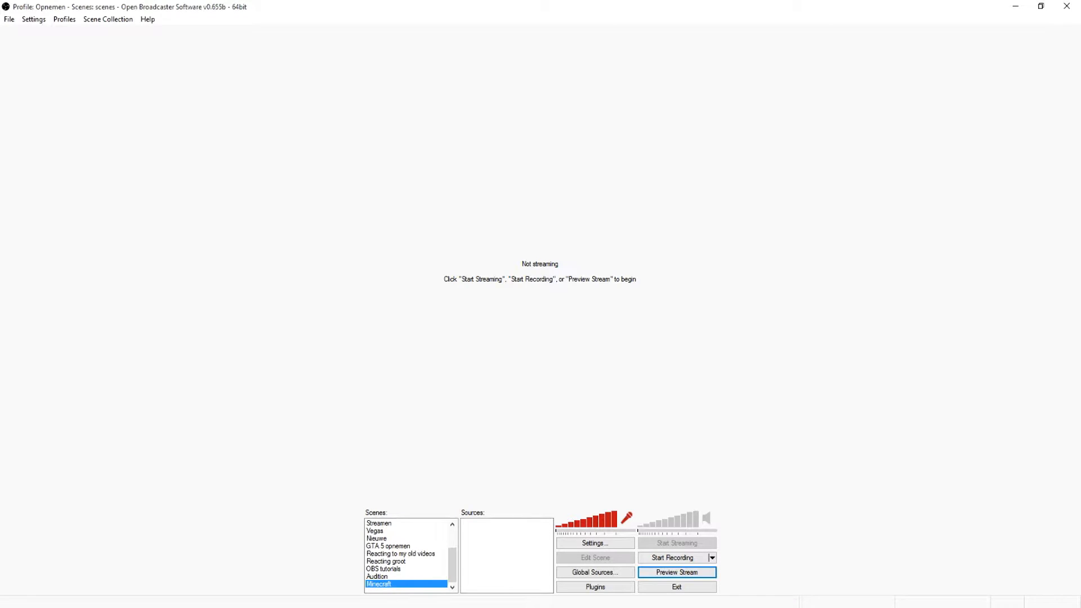
mouse_move(675, 572)
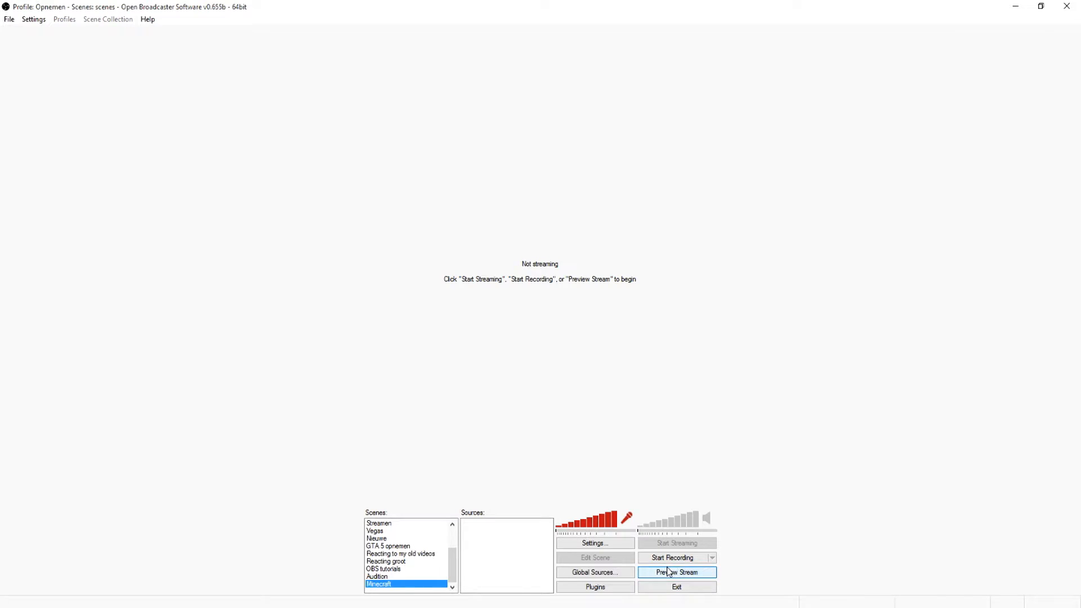
Start the stream preview and add a Game Capture source targeting [javaw]: Minecraft 1.8.8.
click(677, 572)
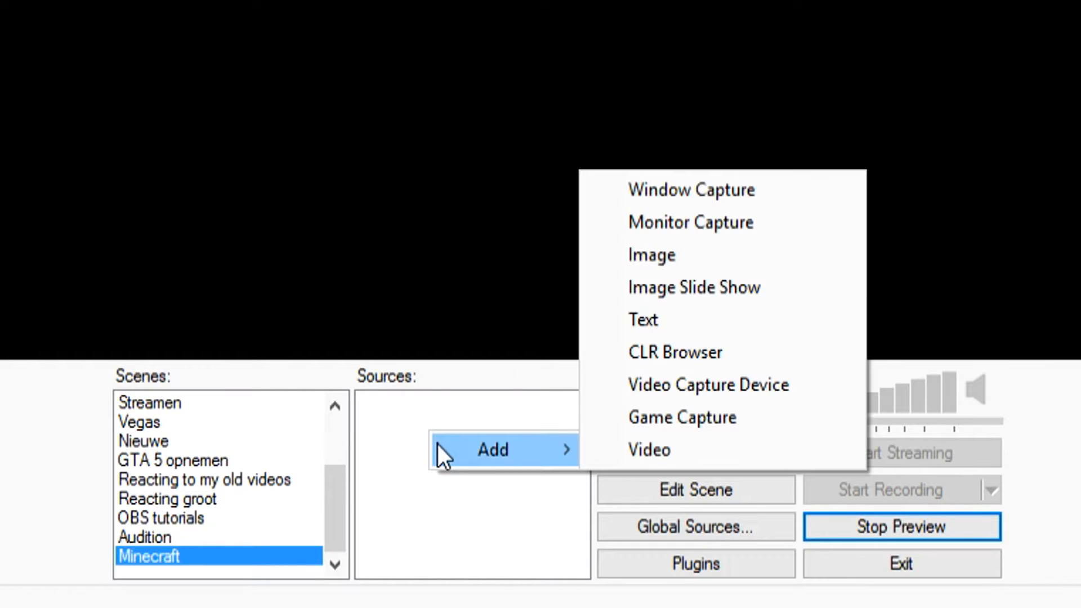
click(682, 416)
text(M)
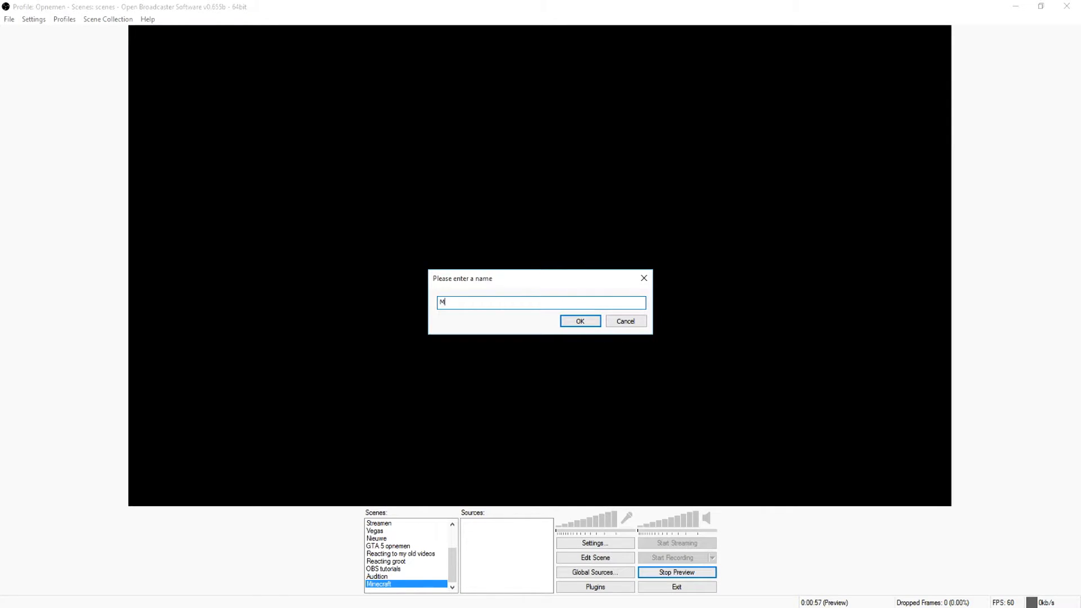
text(m)
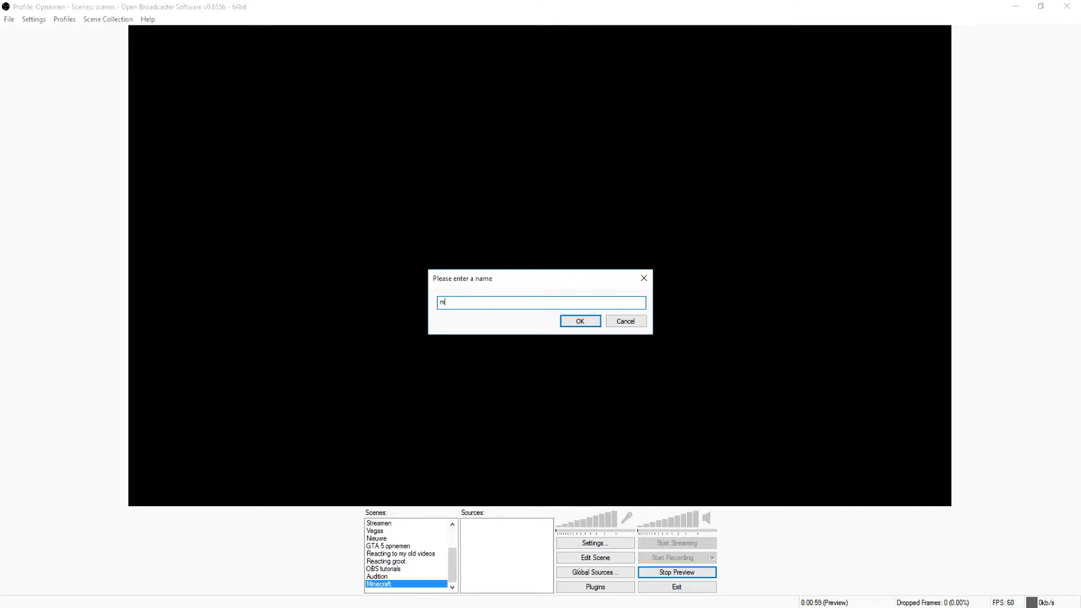
click(579, 321)
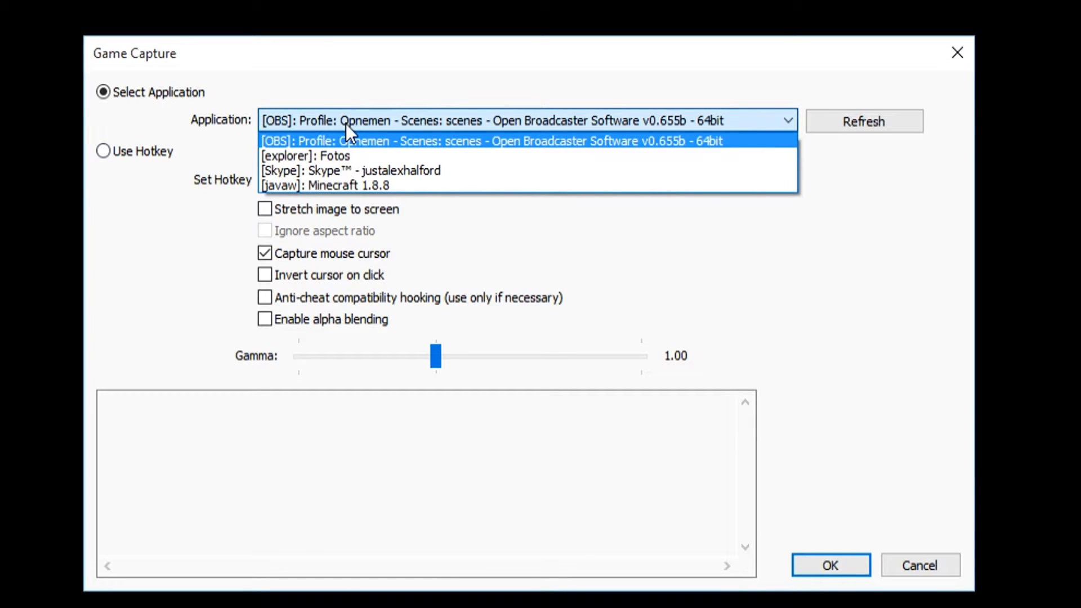
mouse_move(373, 123)
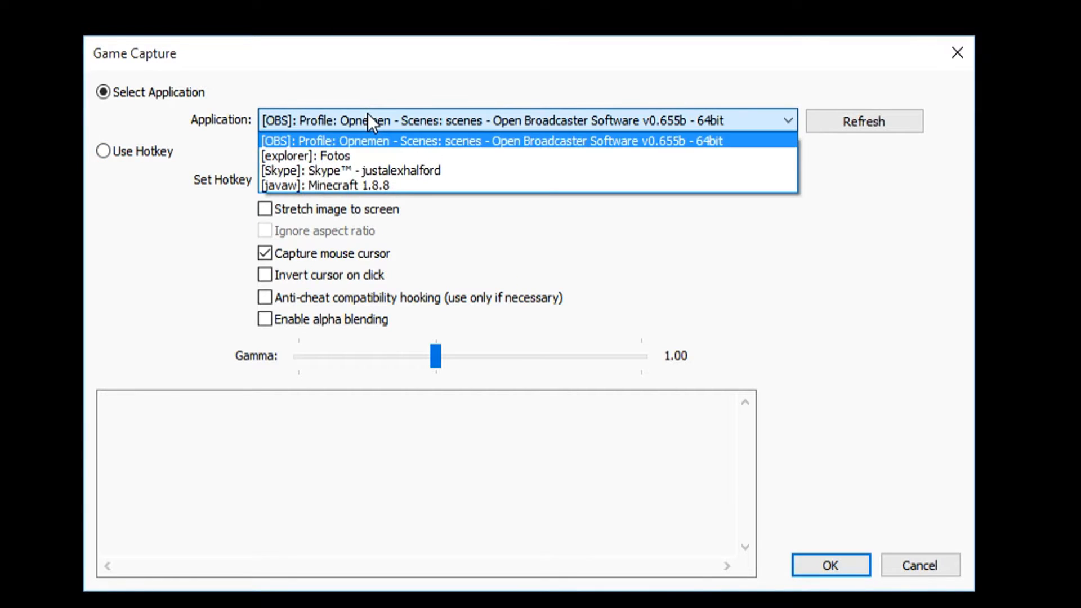
click(325, 185)
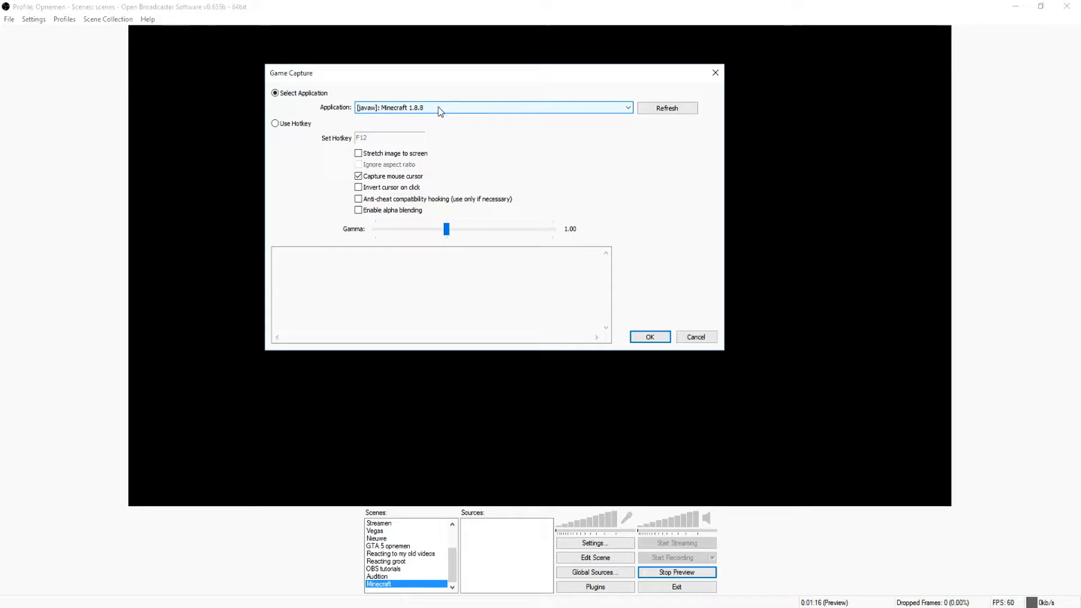
Confirm the Game Capture settings so Minecraft's title screen shows in the preview.
click(649, 336)
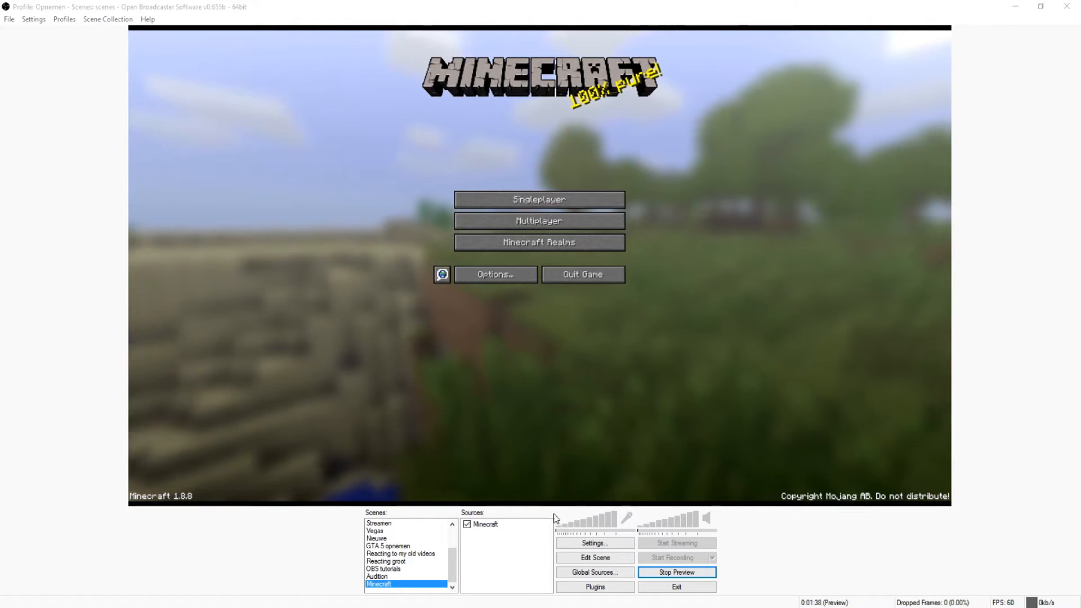
Set the Minecraft source to Stretch image to screen with Ignore aspect ratio enabled.
double_click(487, 523)
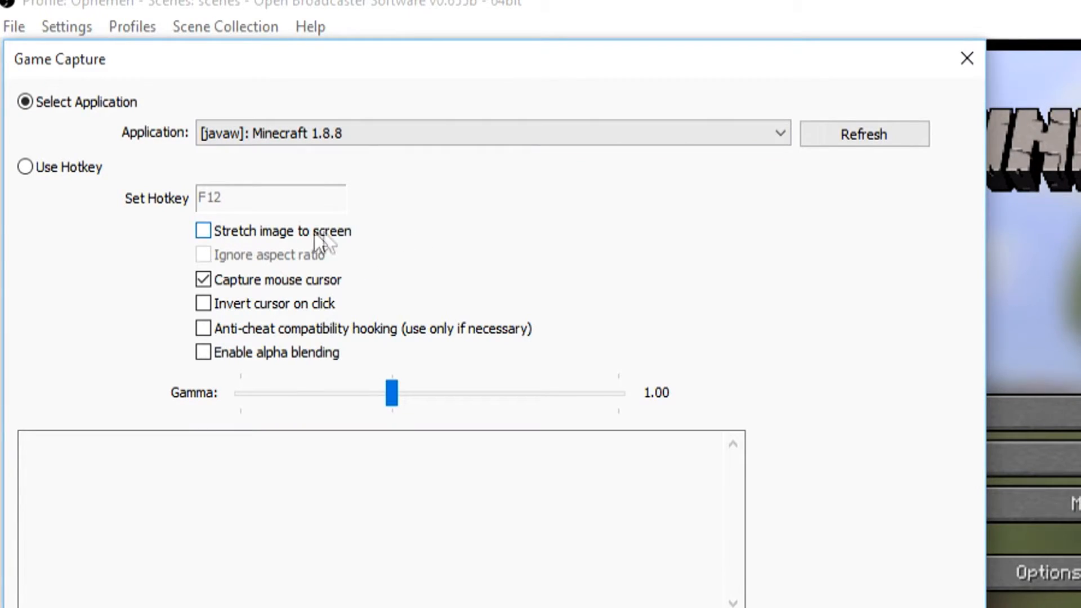
click(204, 229)
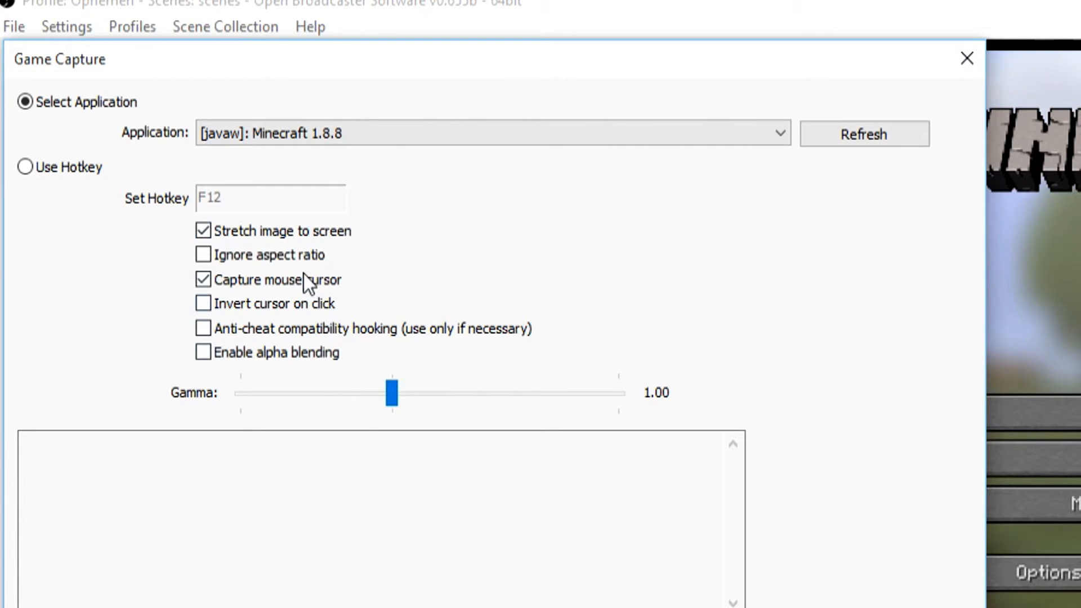
click(202, 255)
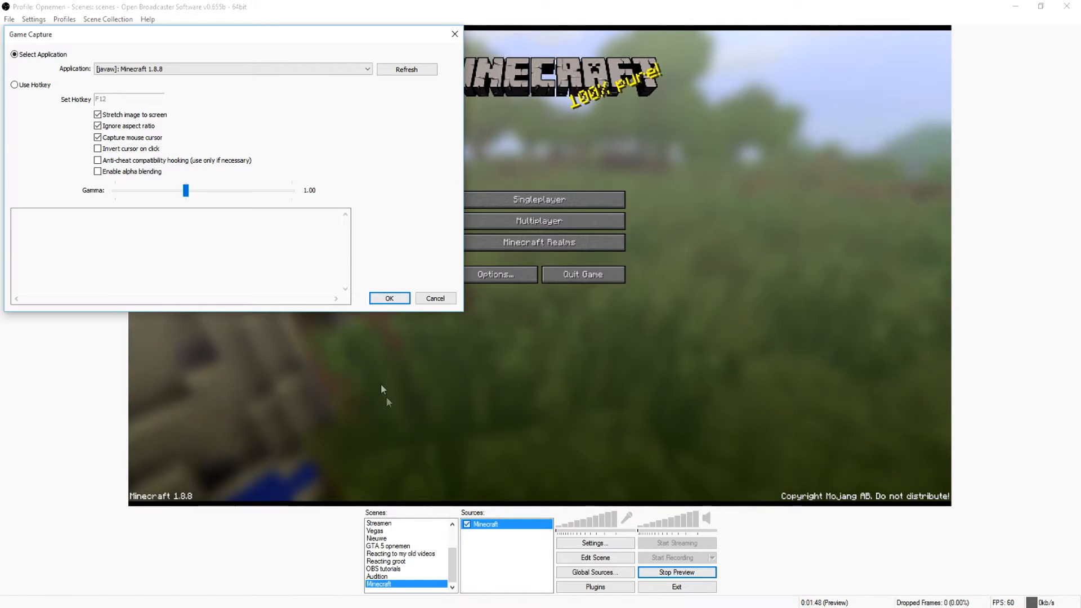
click(388, 297)
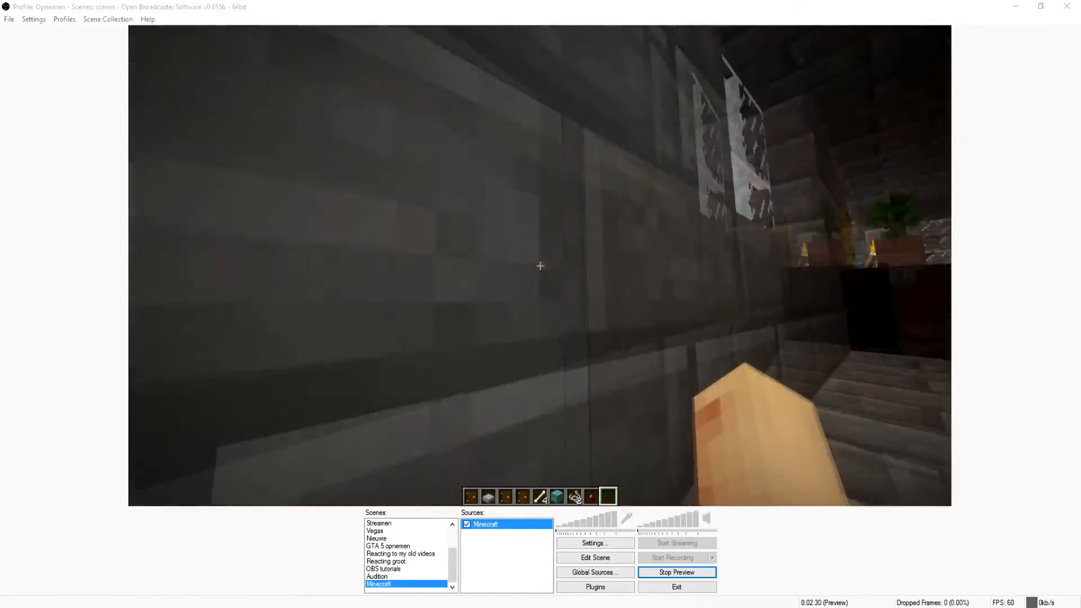
Pause Minecraft with Escape so its game menu appears in the preview.
key(Escape)
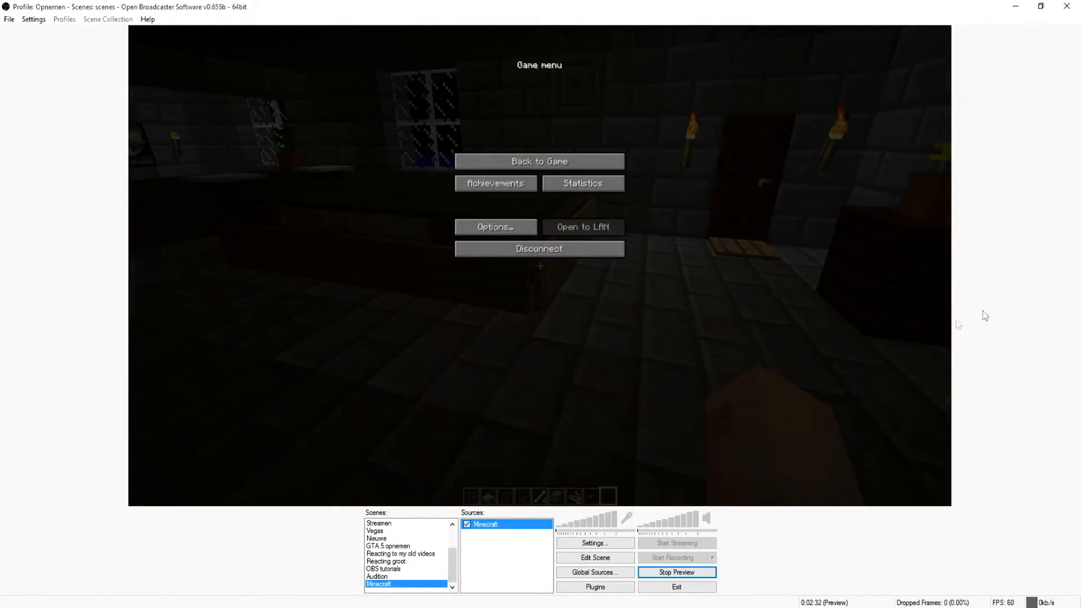
Add a new Game Capture source named Minecraft, stretched to screen ignoring aspect ratio.
click(486, 530)
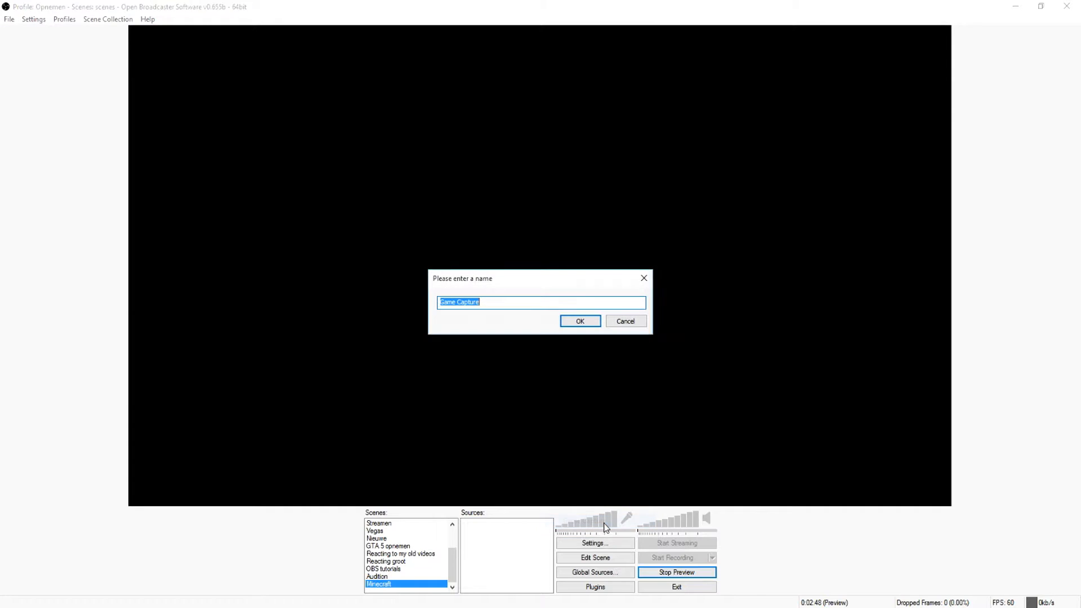
text(Minecraf)
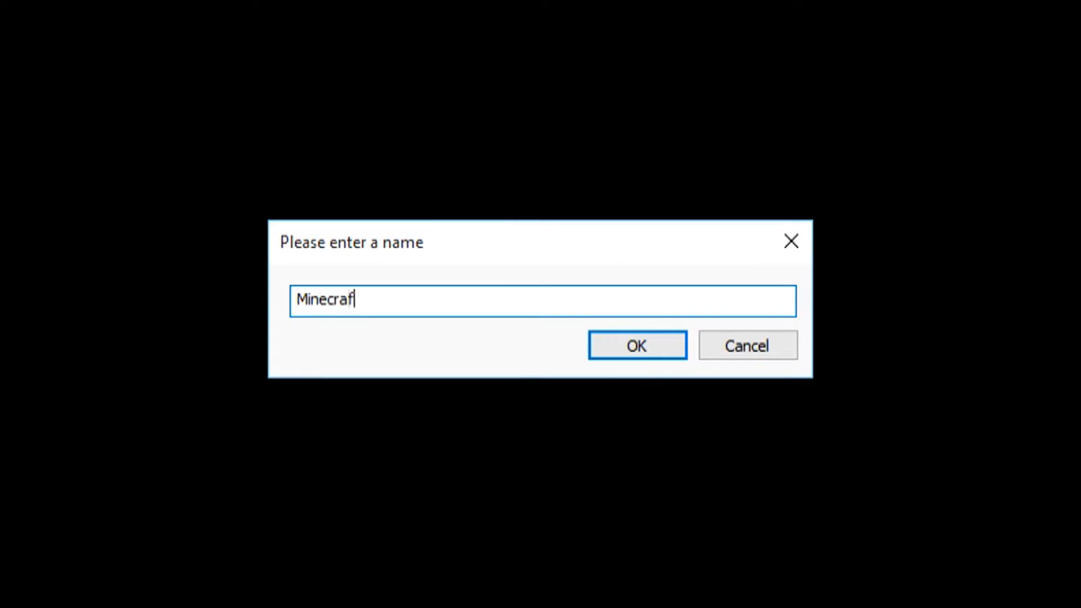
click(635, 345)
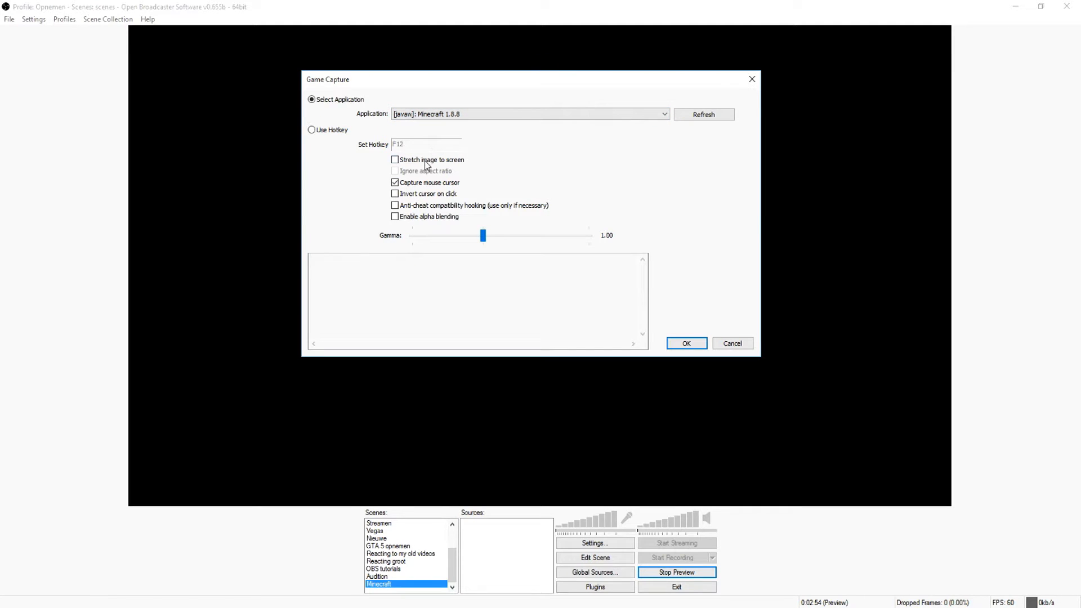
click(396, 159)
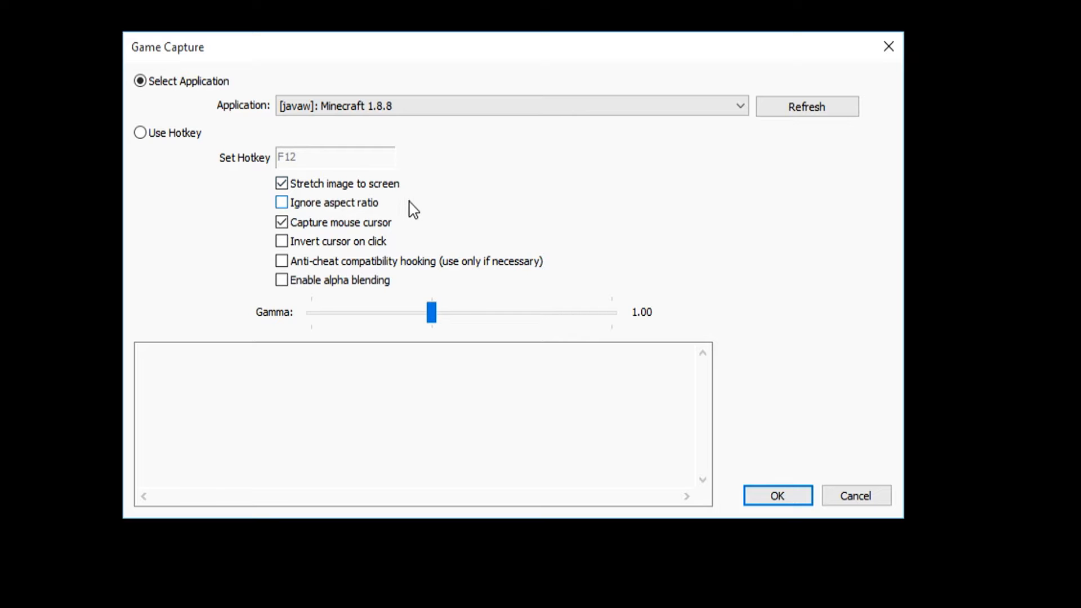
click(281, 202)
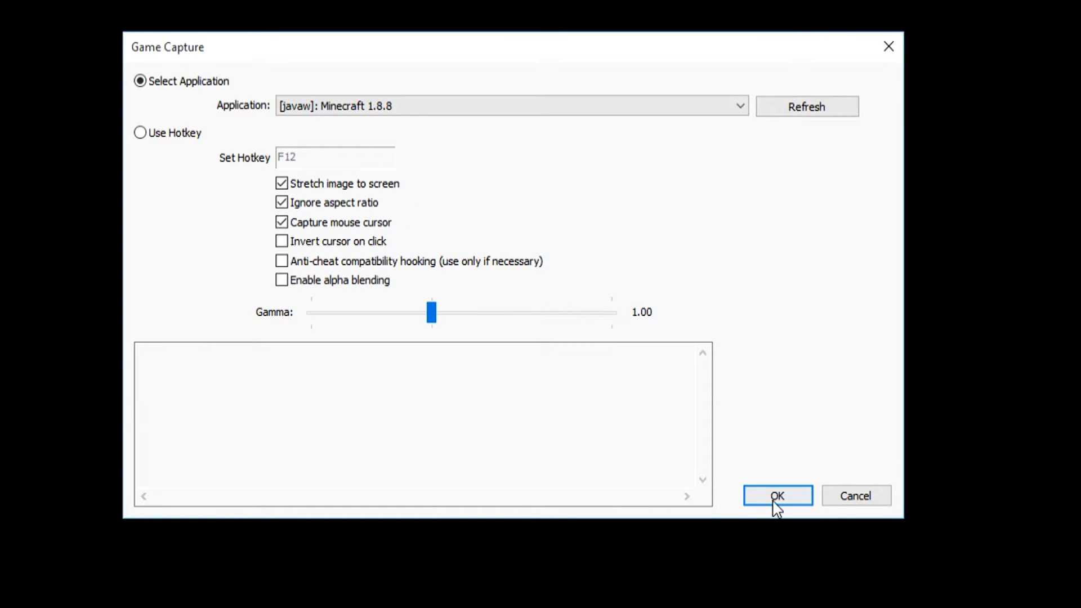
click(777, 496)
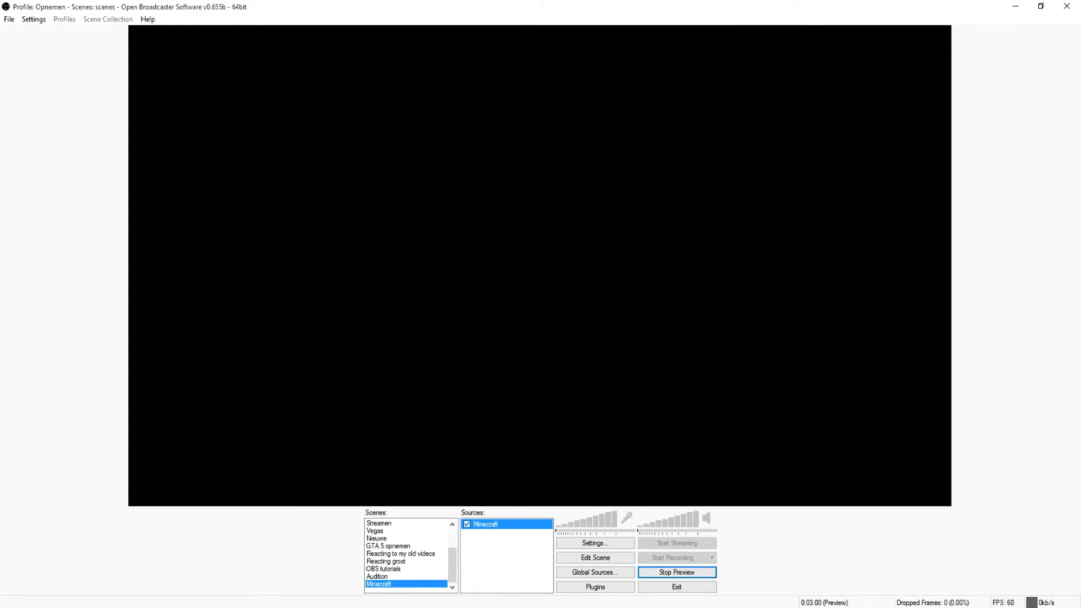